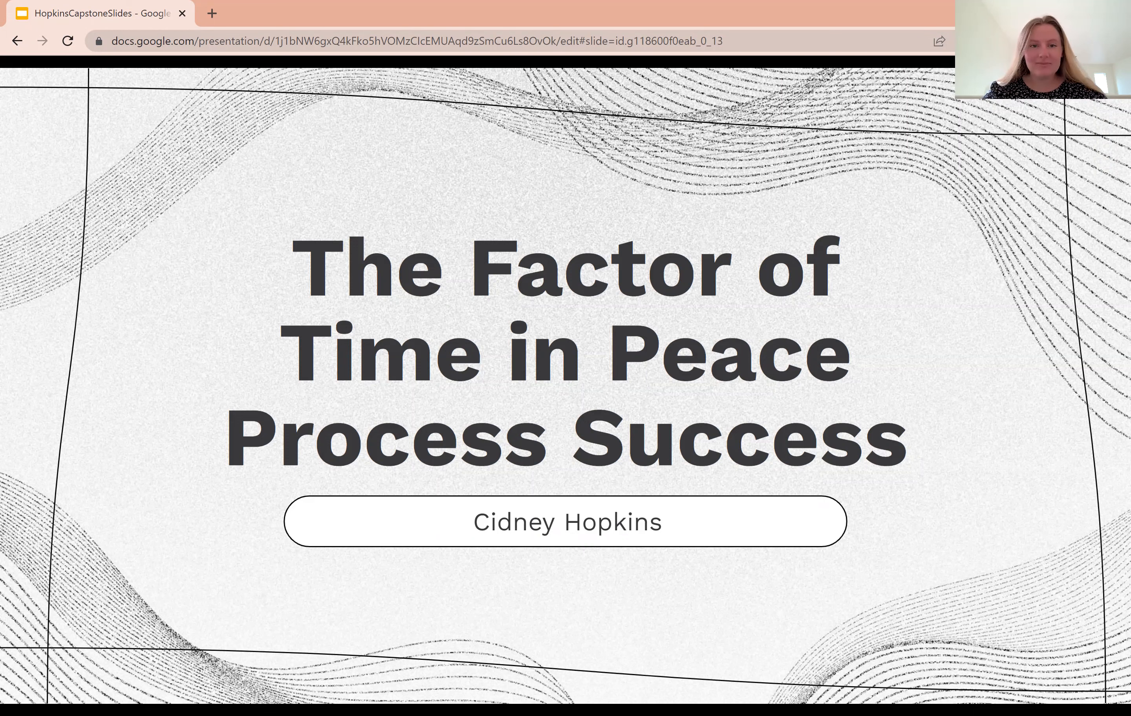
- Present the title slide 'The Factor of Time in Peace Process Success' and advance to the results slide
{"action": "key", "text": "Right"}
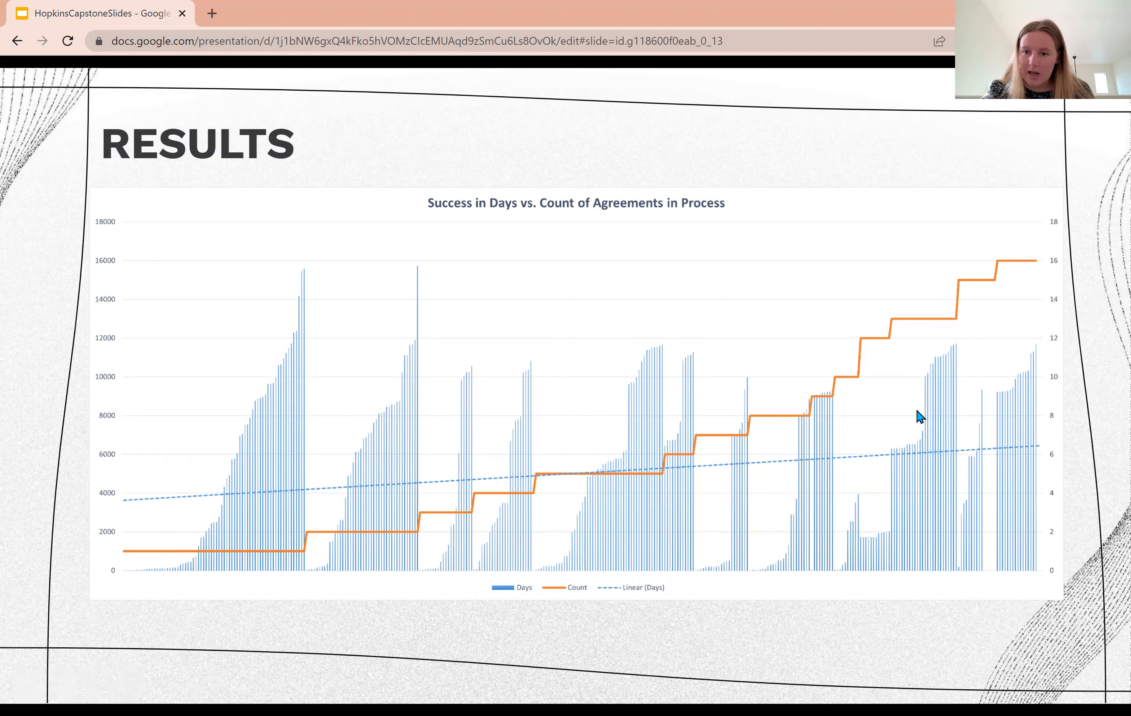
{"action": "mouse_move", "coordinate": [947, 337]}
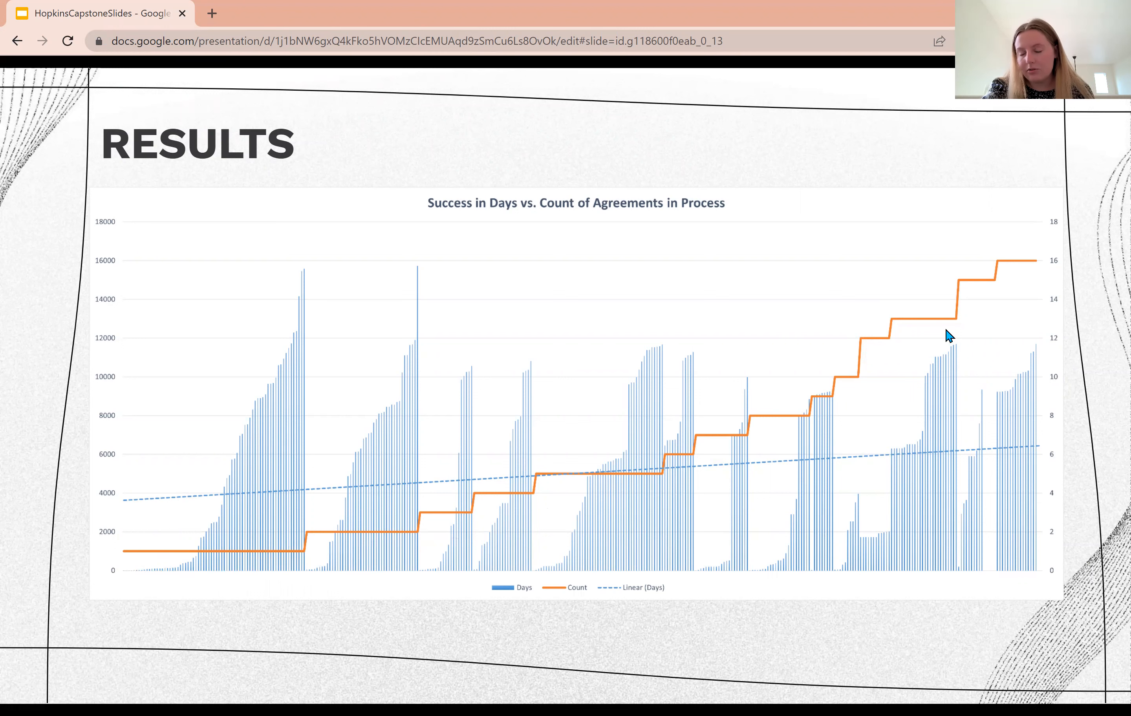
{"action": "mouse_move", "coordinate": [855, 475]}
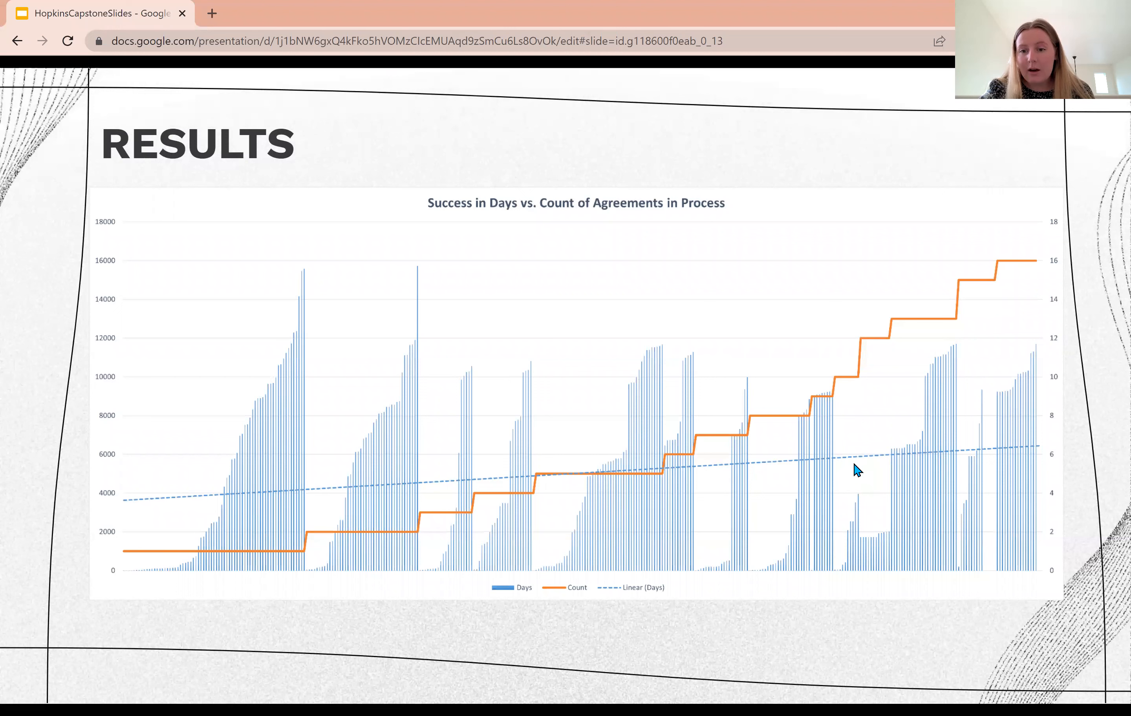
{"action": "mouse_move", "coordinate": [982, 466]}
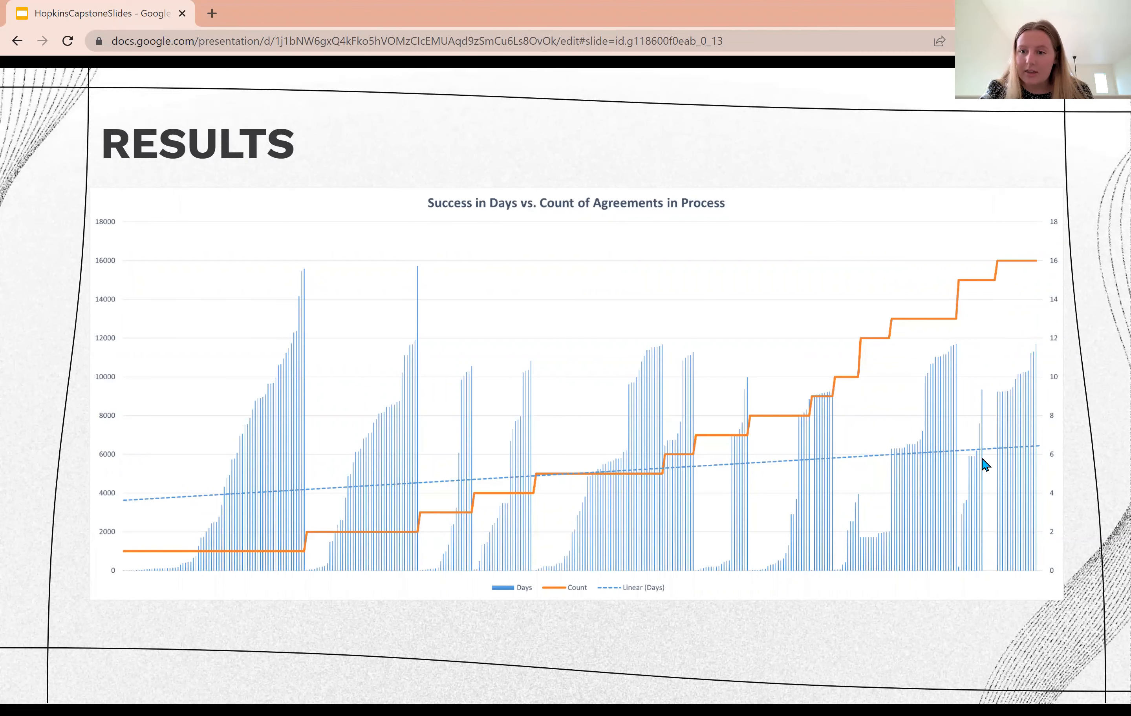
{"action": "mouse_move", "coordinate": [981, 479]}
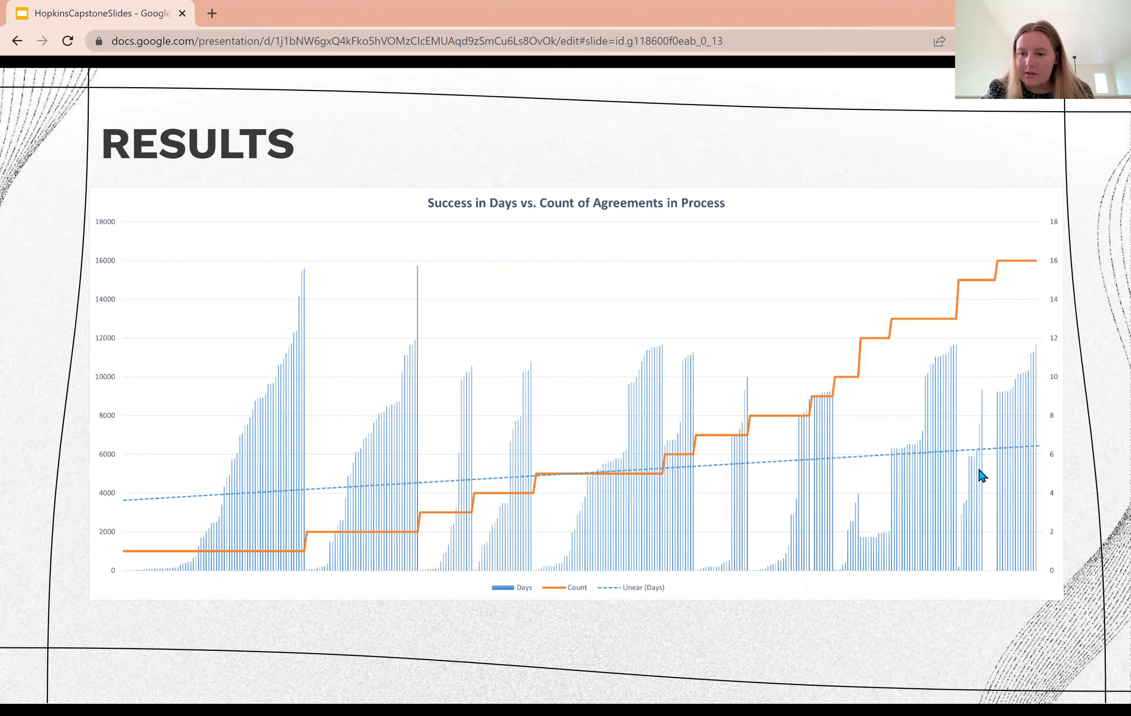
{"action": "mouse_move", "coordinate": [1038, 457]}
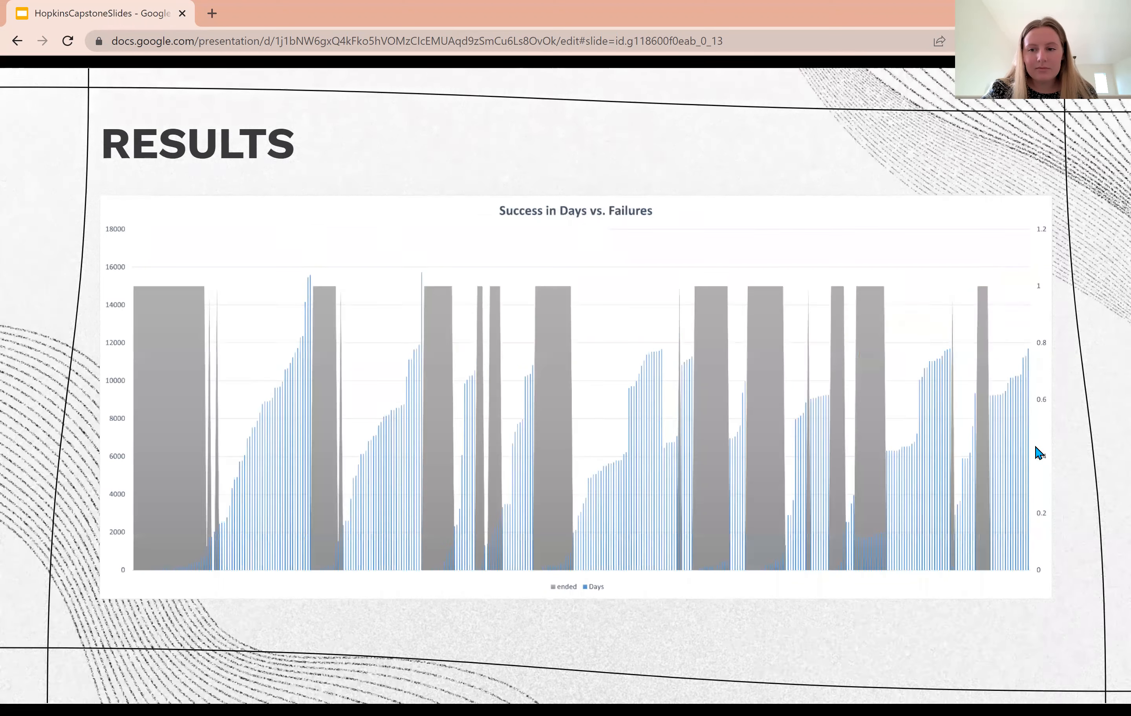
{"action": "mouse_move", "coordinate": [841, 396]}
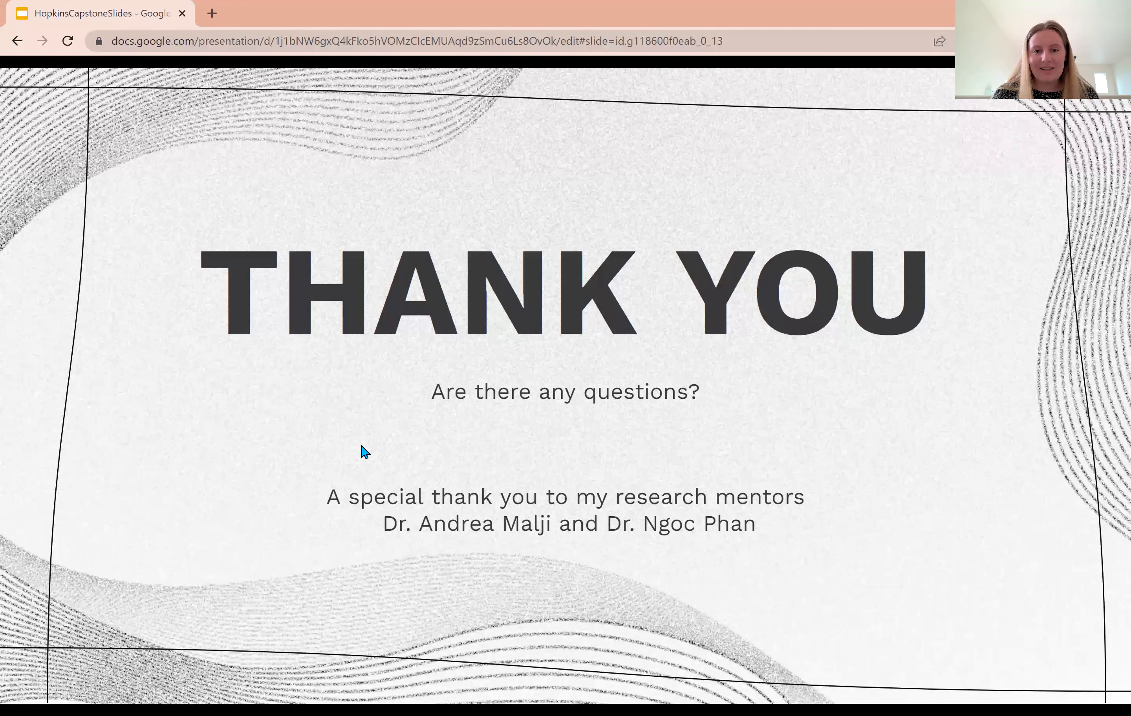
{"action": "mouse_move", "coordinate": [717, 92]}
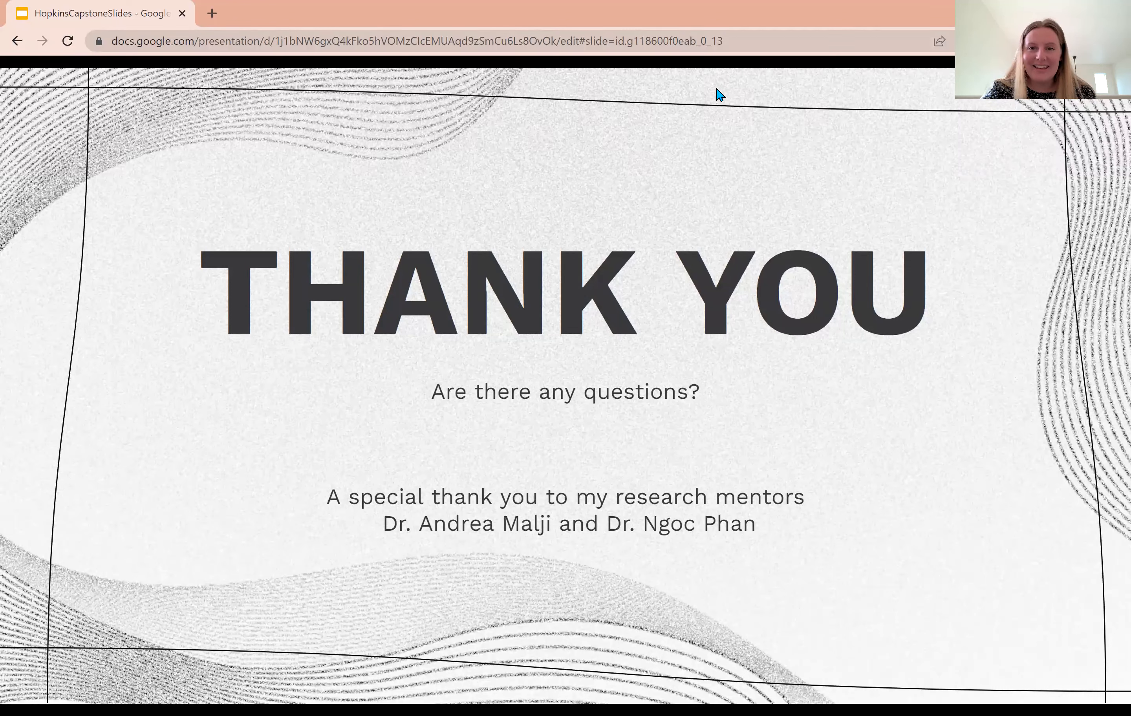